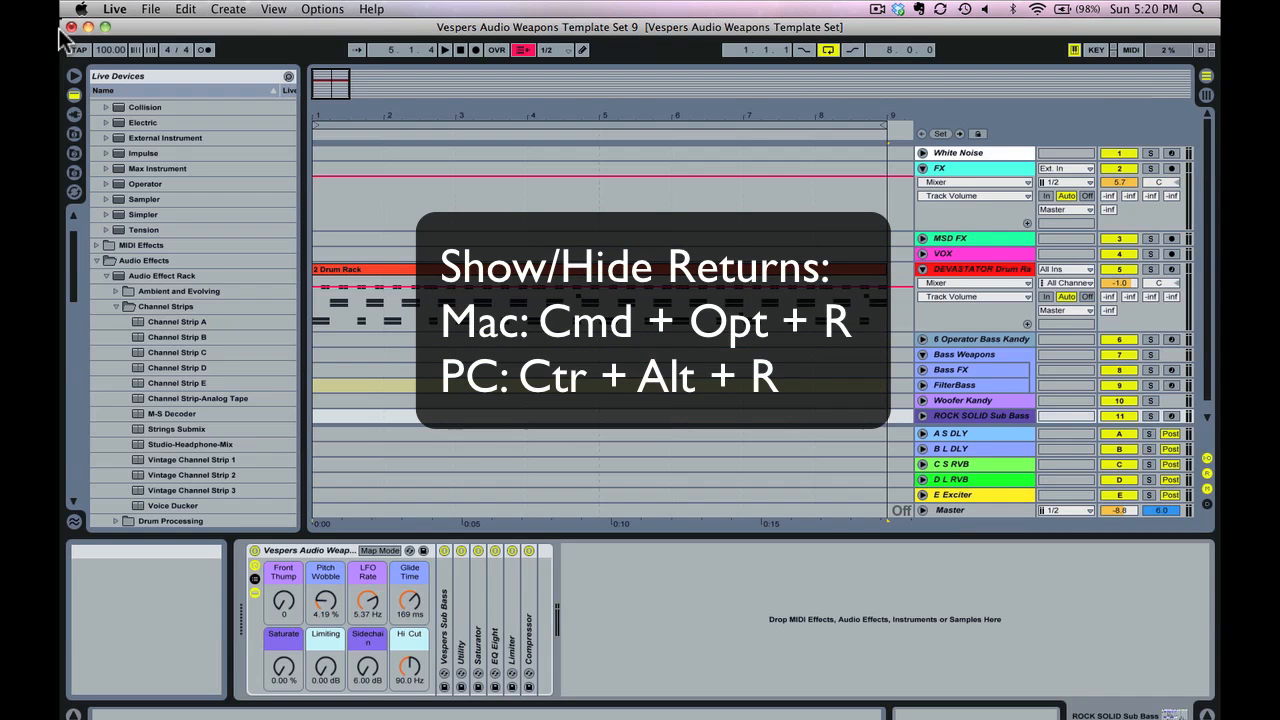
Step: Switch from Ableton Live to the Vespers producer website in Chrome
{"action": "left_click", "coordinate": [273, 8]}
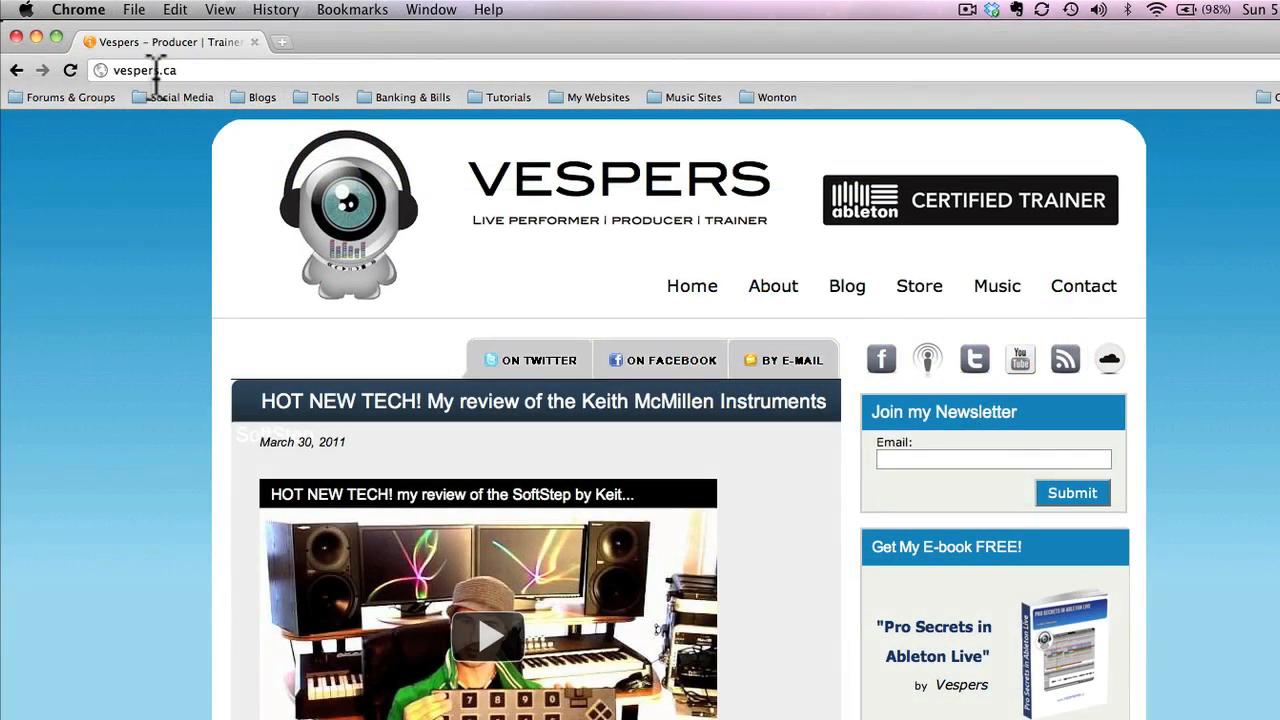
Step: Enter an email in the Vespers e-book box and download 'Pro Secrets in Ableton Live'
{"action": "scroll", "scroll_direction": "down", "scroll_amount": 3}
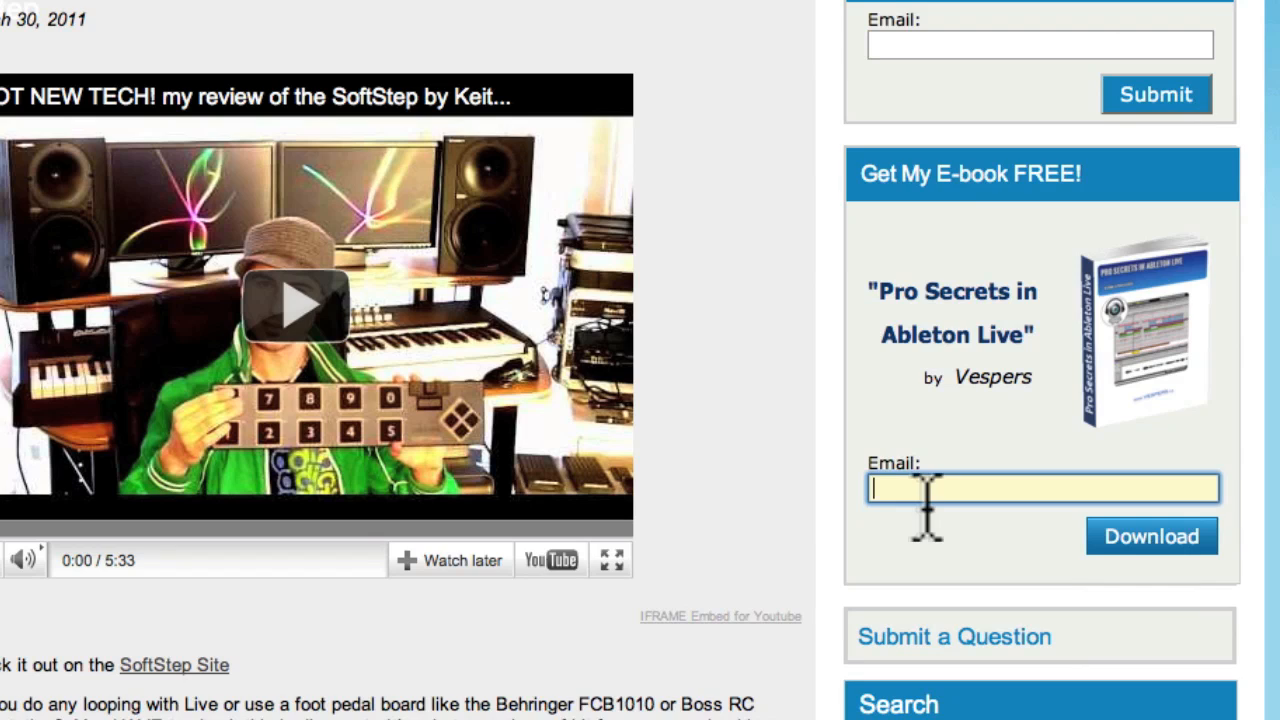
{"action": "type", "text": "your e-mail"}
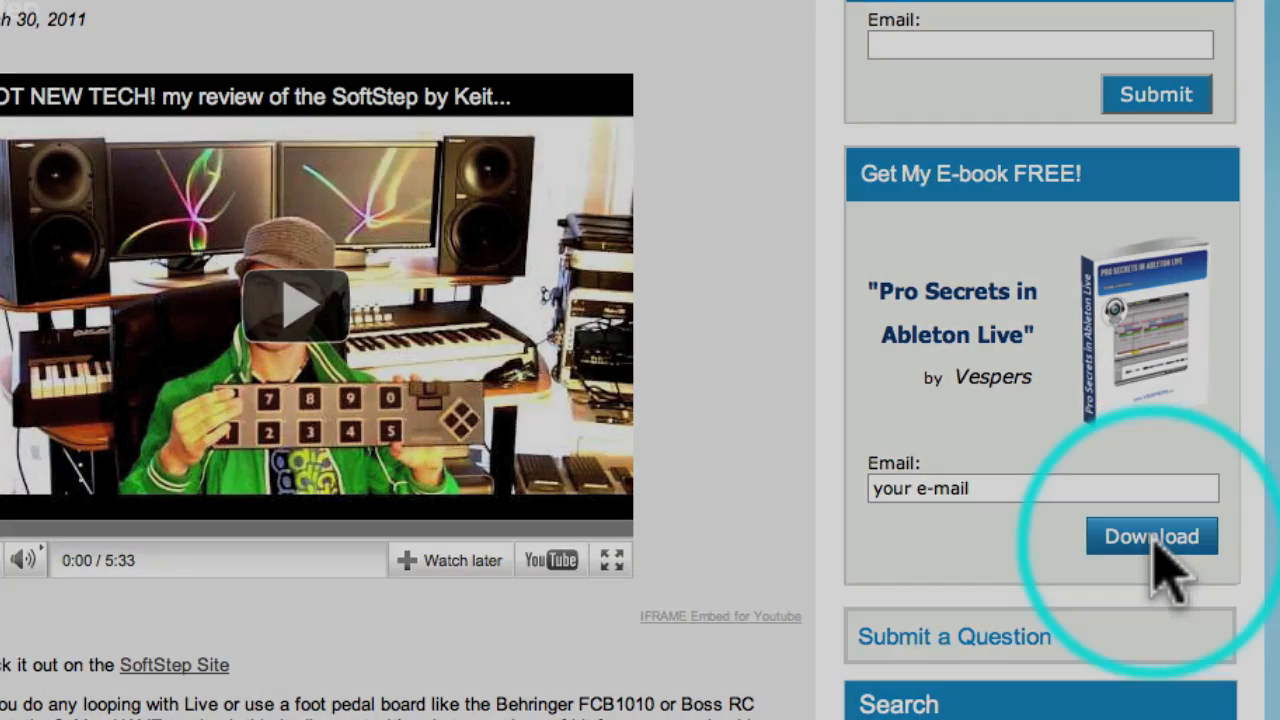
{"action": "left_click", "coordinate": [1151, 536]}
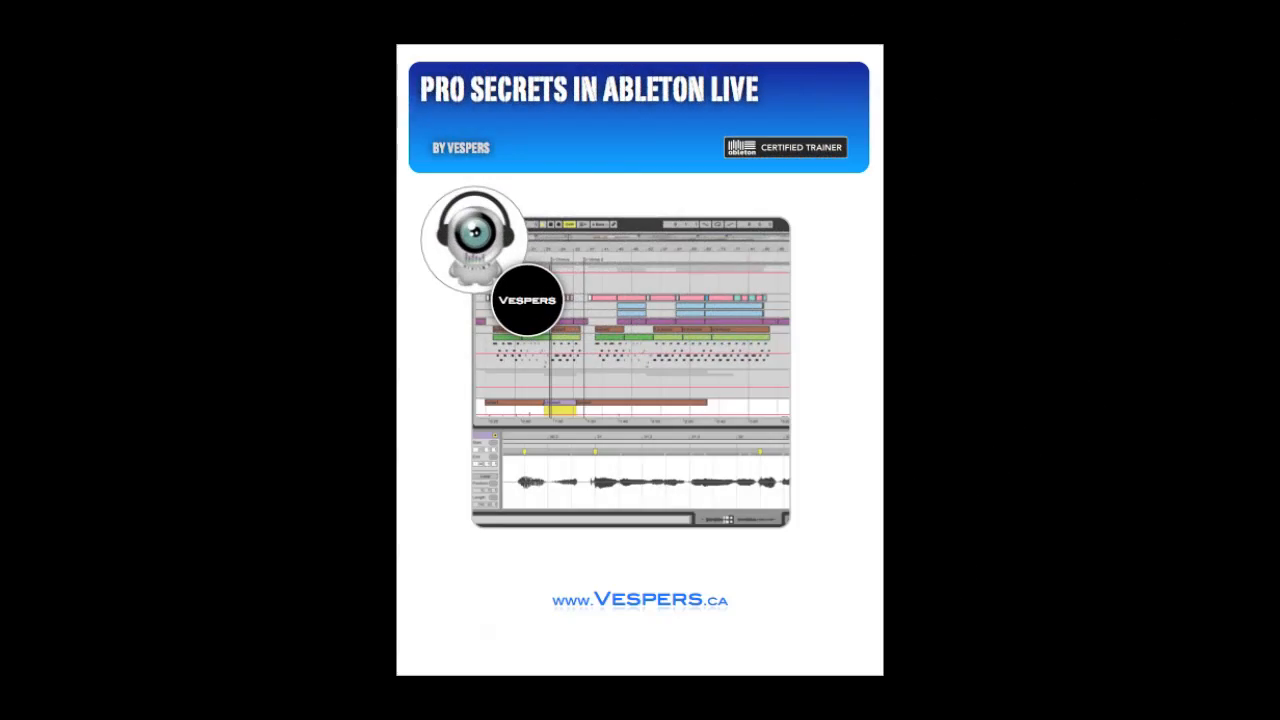